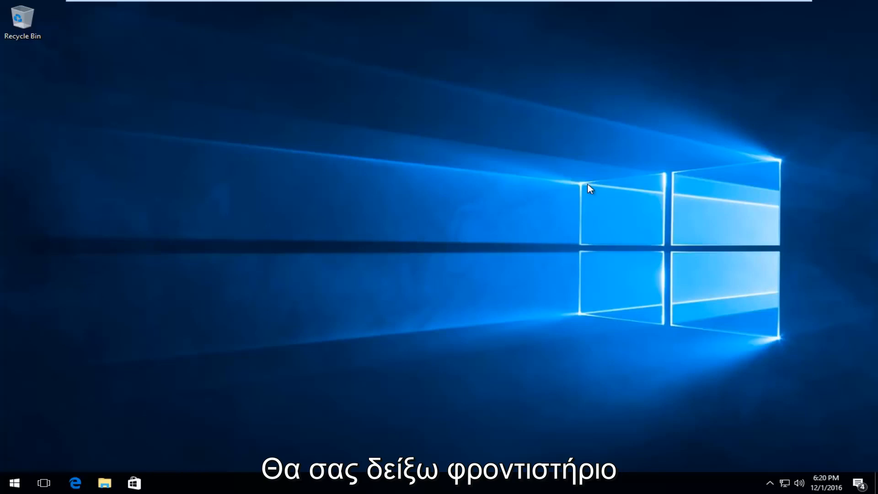
mouse_move(546, 221)
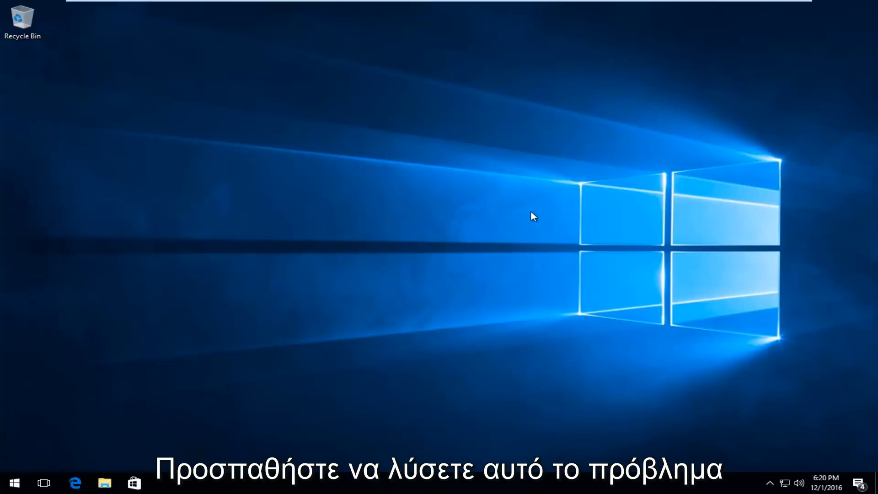
mouse_move(130, 398)
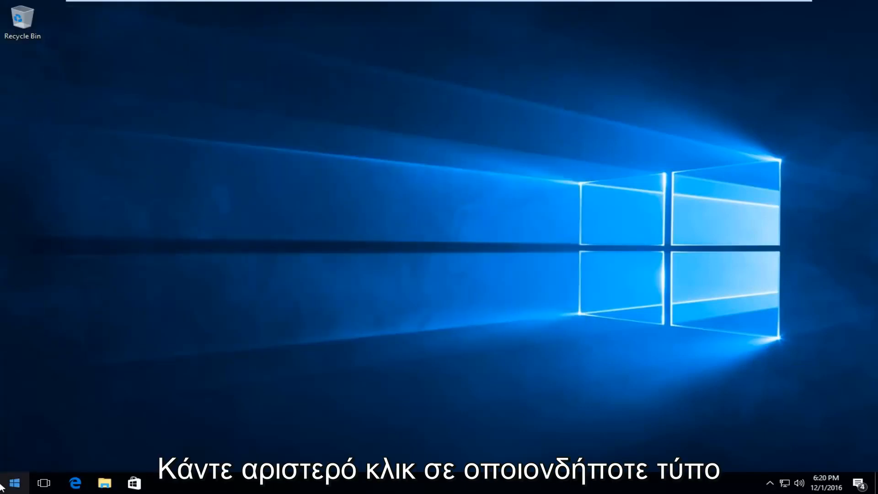
Search 'computer' from Start, go to This PC, and open Local Disk (C:) Properties.
click(11, 483)
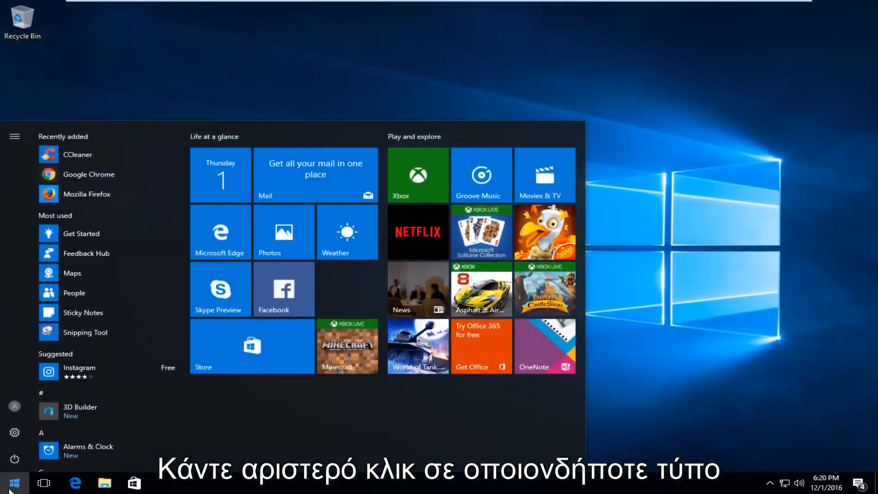
text(computer)
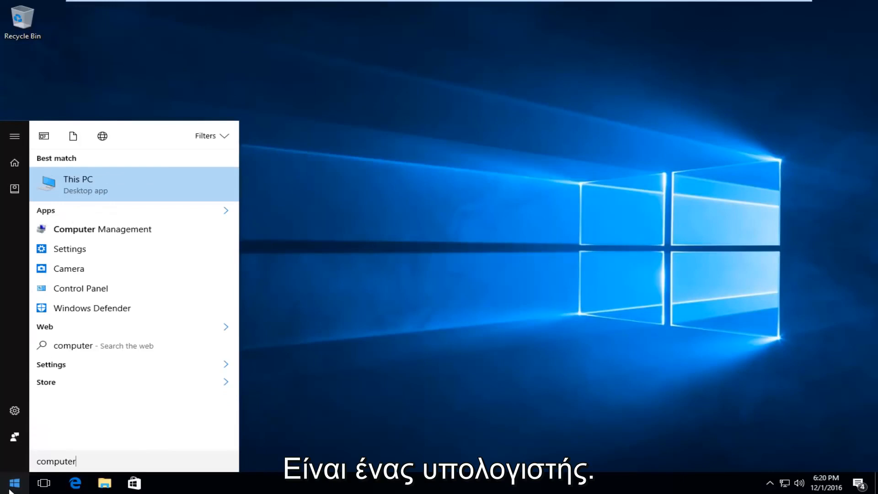
mouse_move(82, 186)
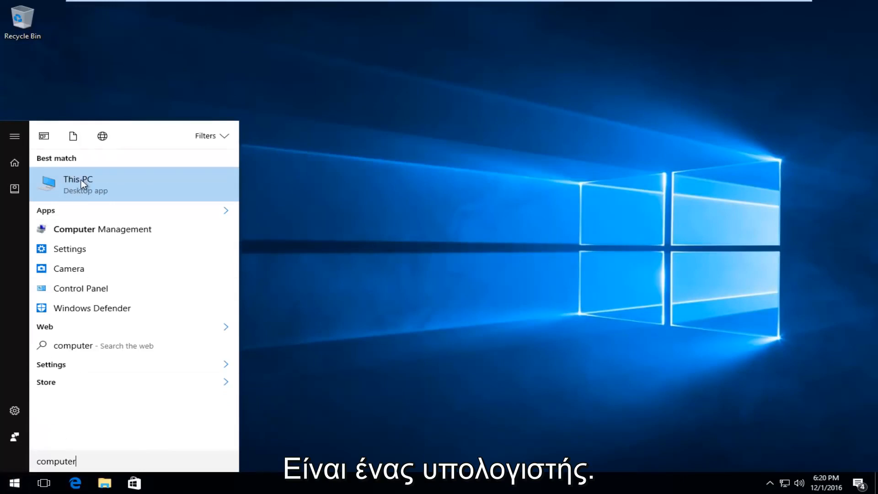
mouse_move(72, 196)
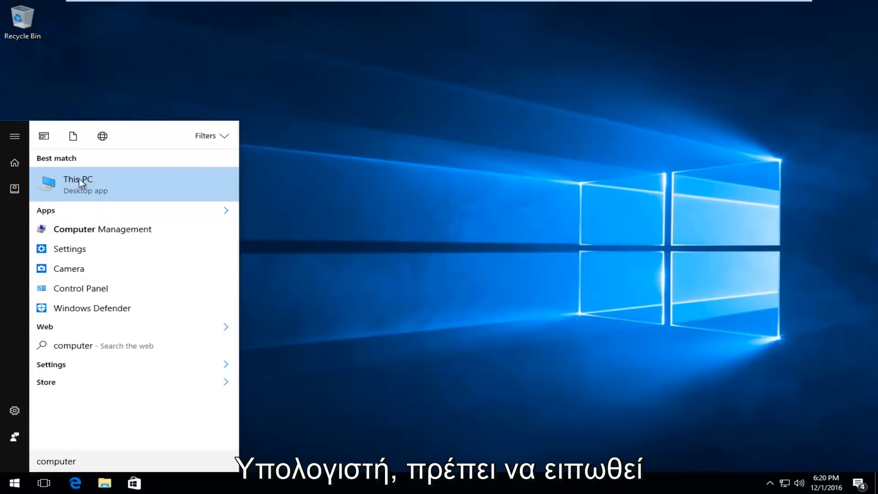
mouse_move(77, 188)
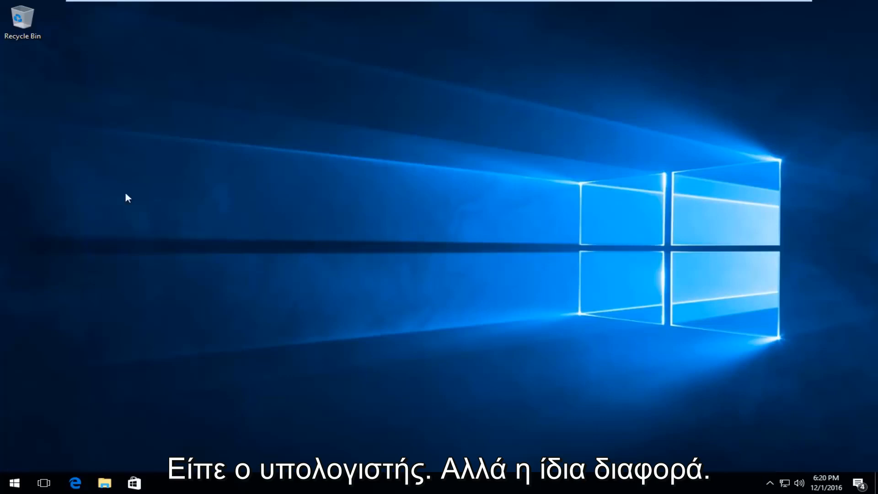
click(104, 483)
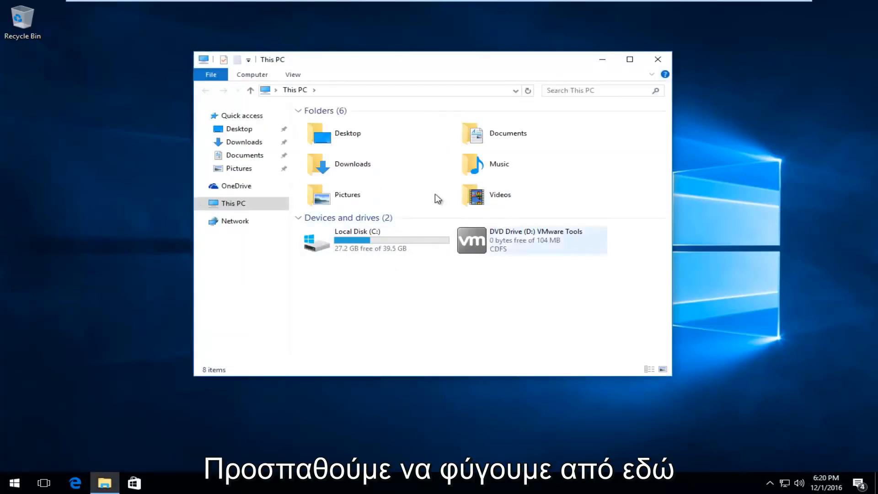
click(358, 240)
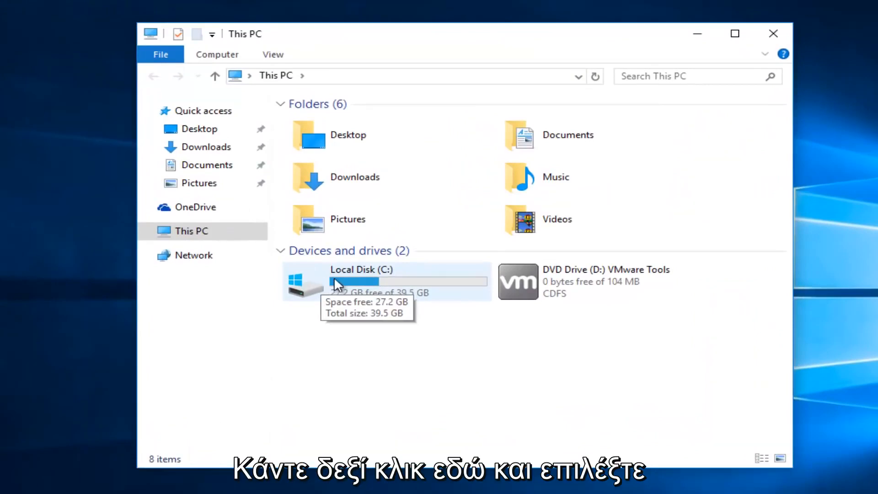
right_click(336, 281)
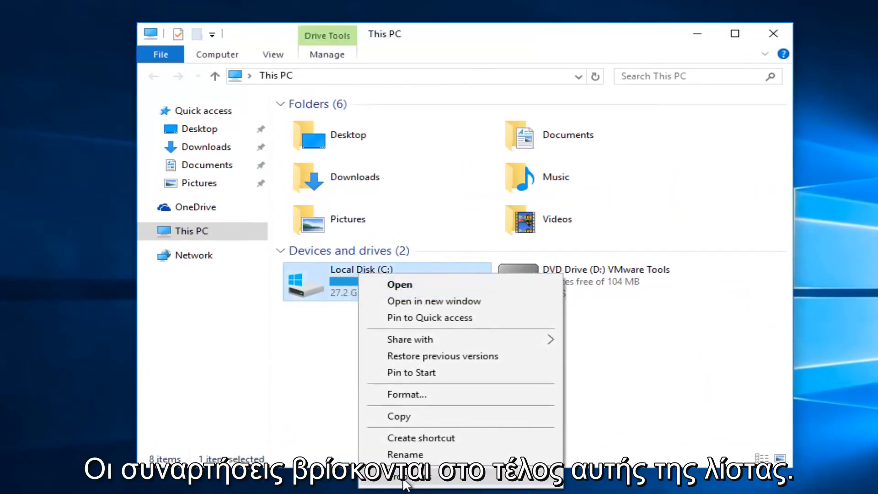
click(405, 476)
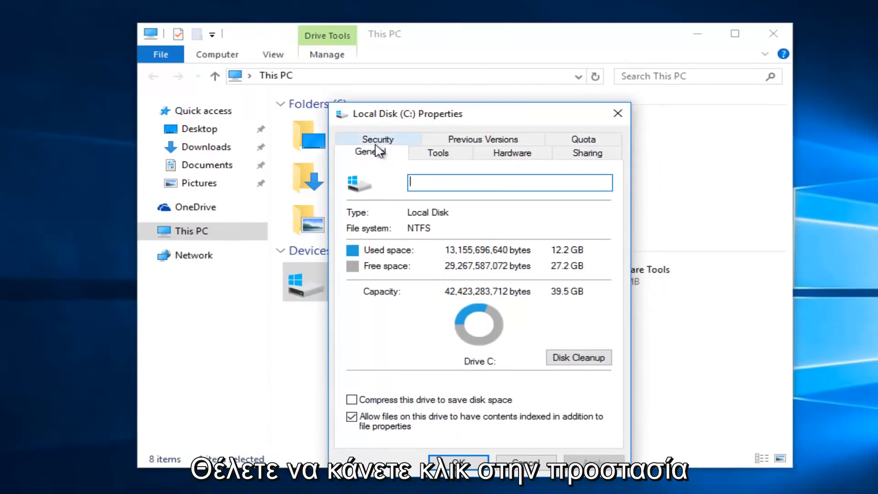
Switch to the drive's Security tab and open its Edit permissions dialog.
click(377, 139)
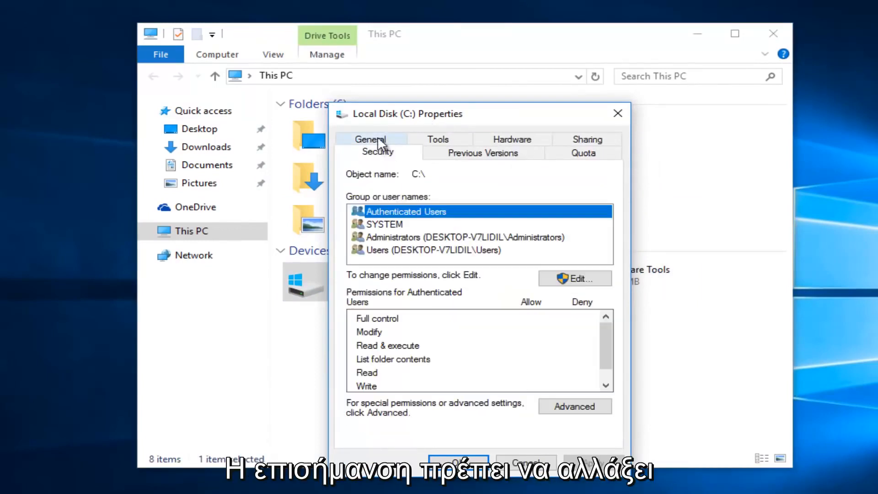
mouse_move(394, 273)
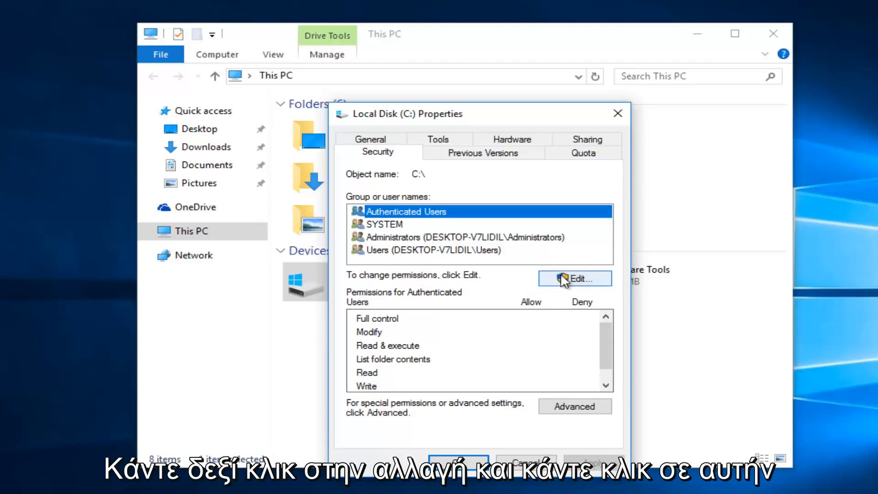
click(574, 279)
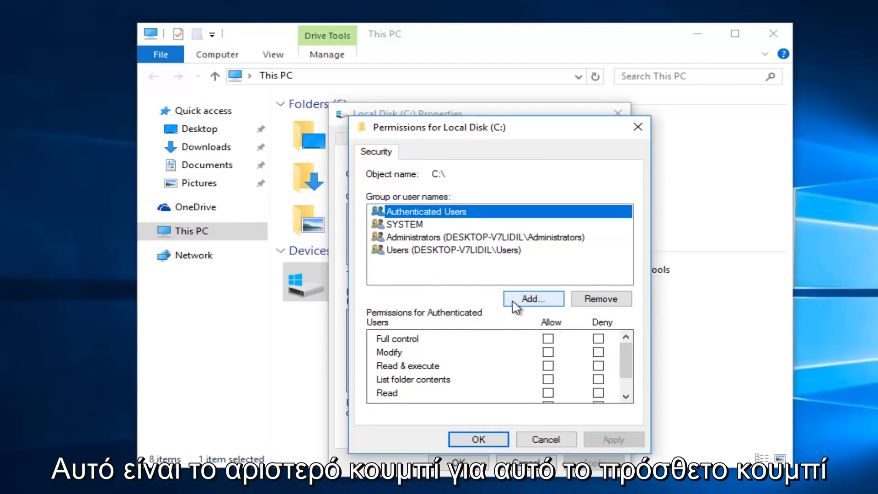
List all groups with Advanced > Find Now, pick Everyone, and confirm adding it.
click(532, 298)
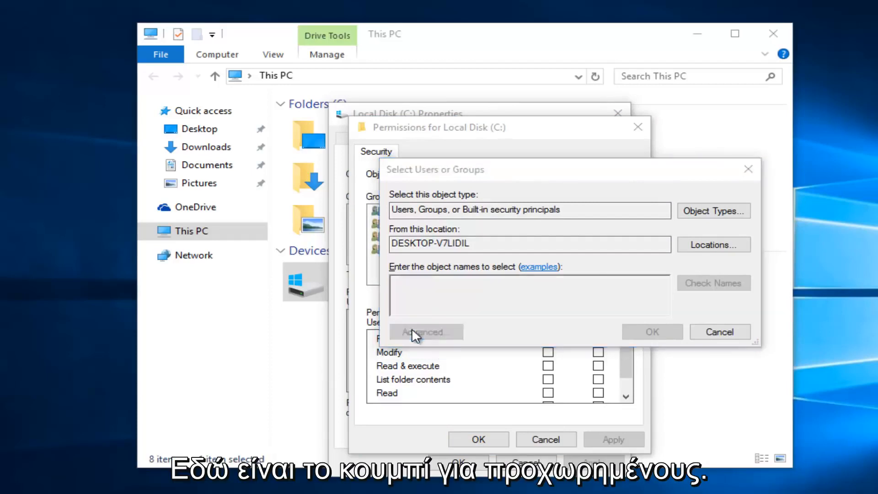
click(421, 331)
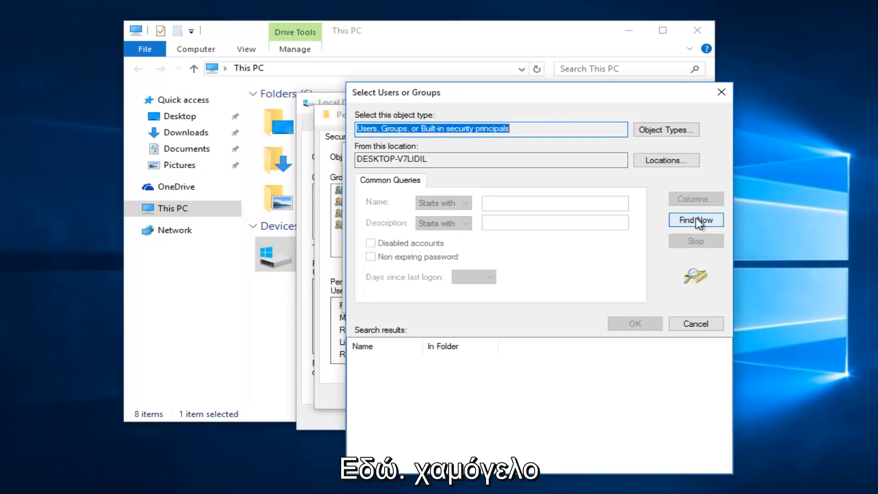
click(695, 219)
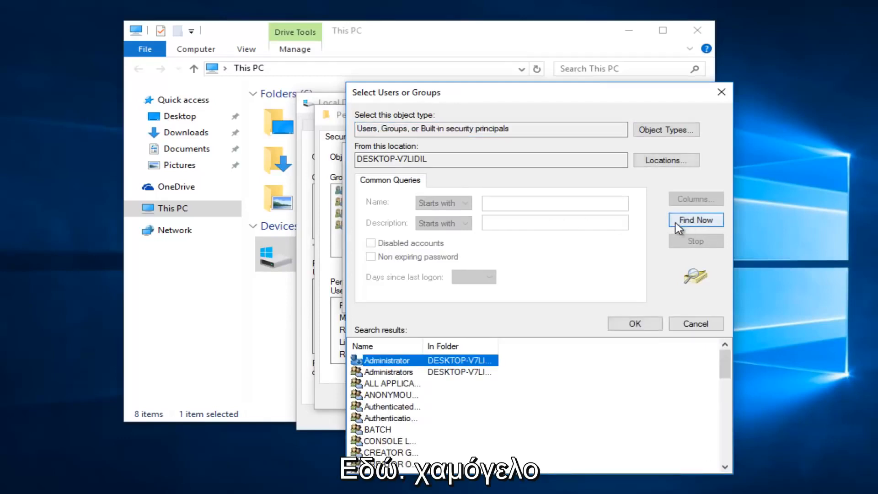
scroll(down, 3)
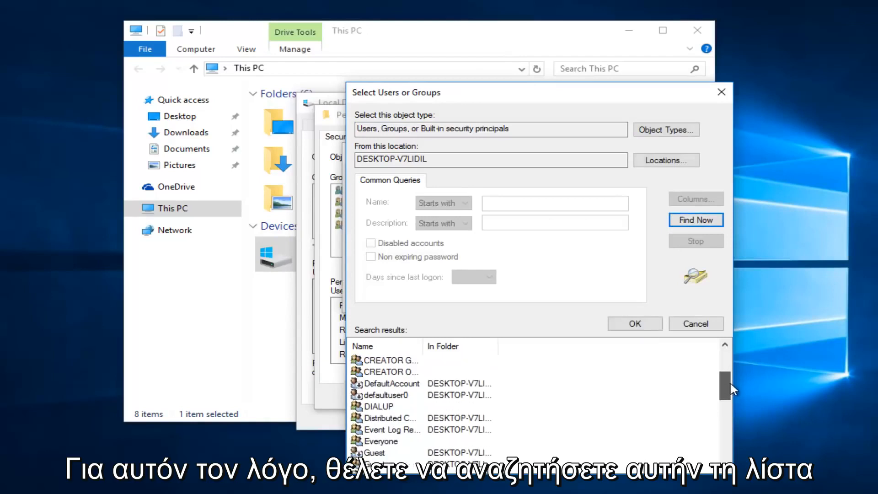
click(381, 429)
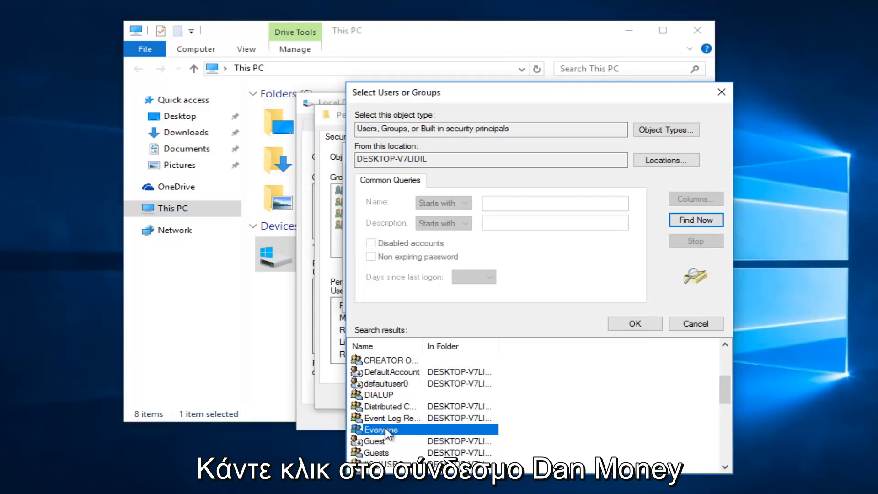
mouse_move(615, 338)
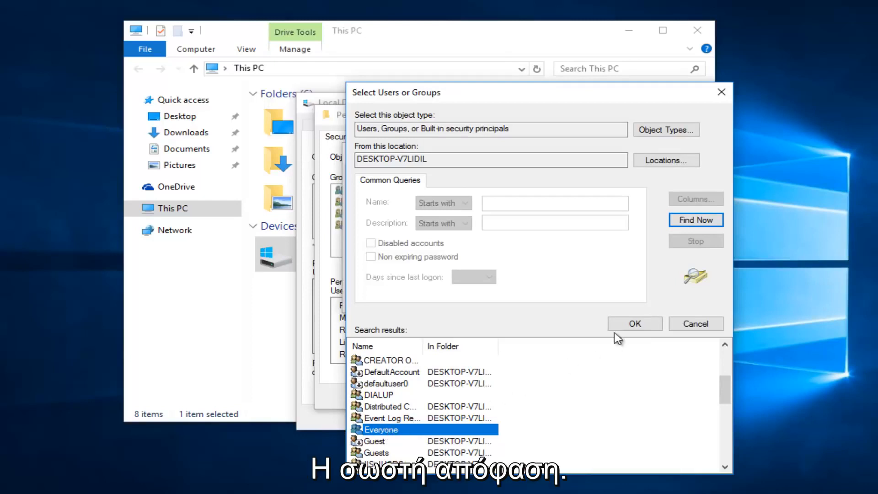
click(633, 323)
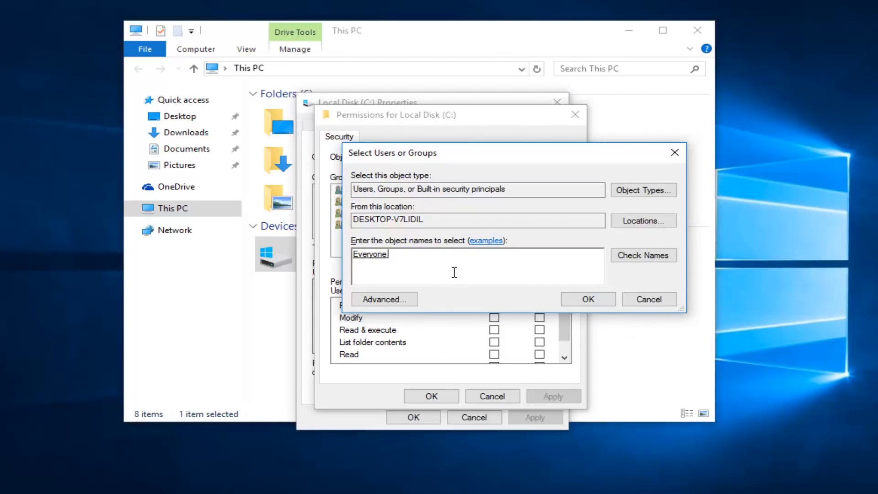
click(587, 299)
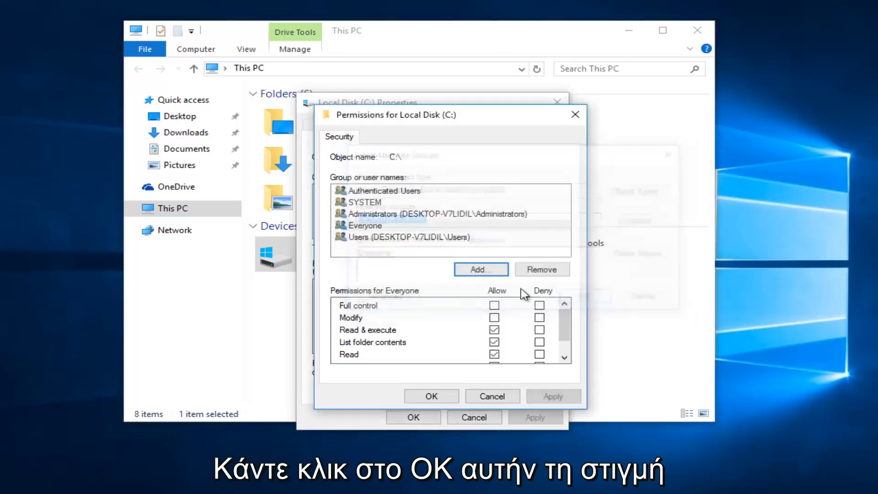
Tick Allow Full control for Everyone and apply the new permissions.
click(364, 225)
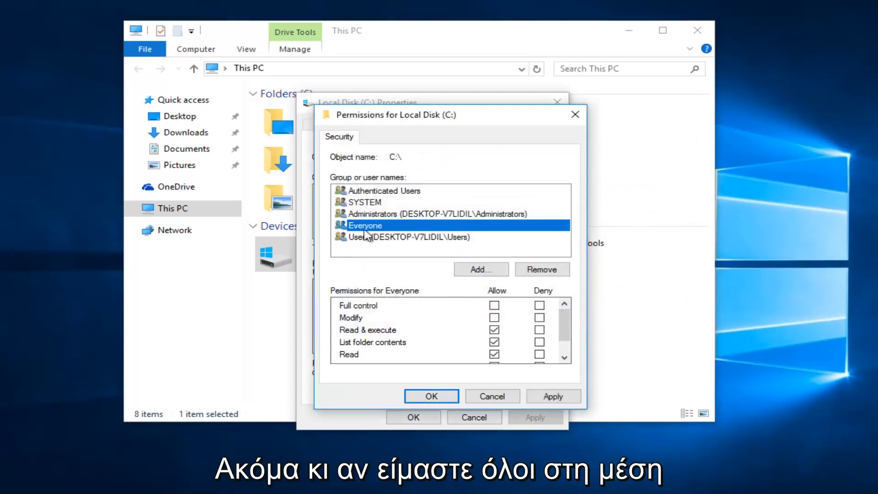
mouse_move(417, 240)
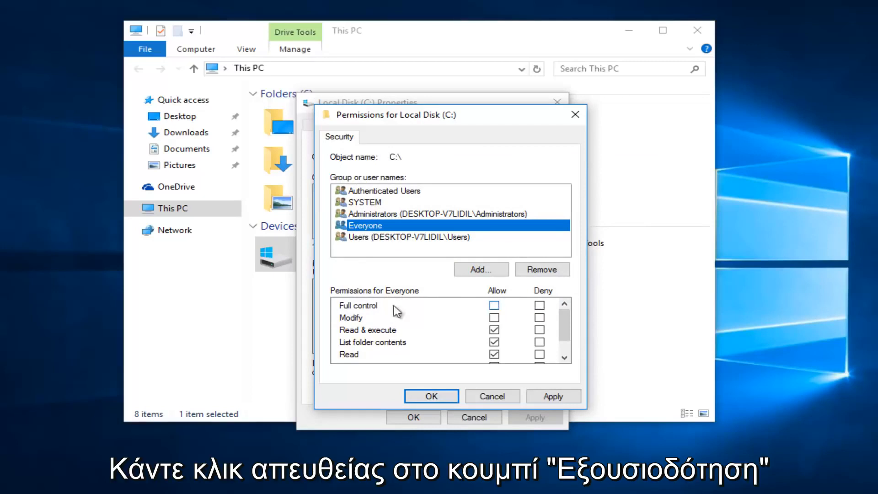
click(494, 304)
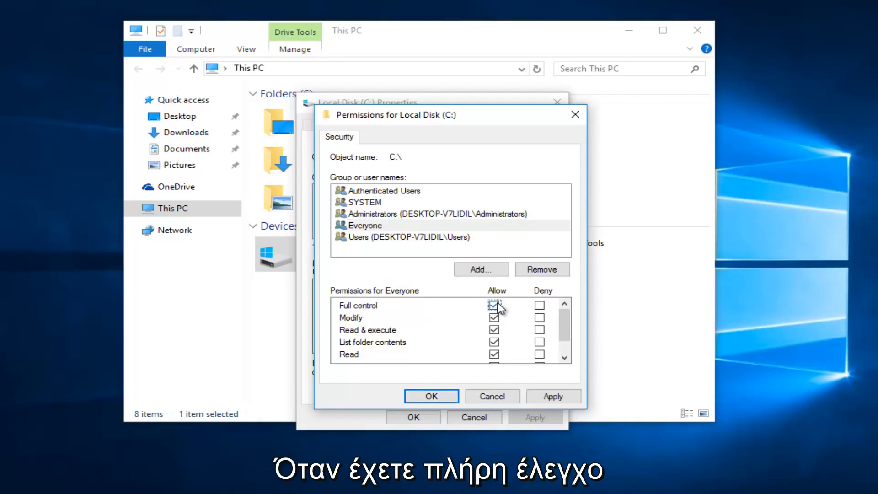
mouse_move(340, 307)
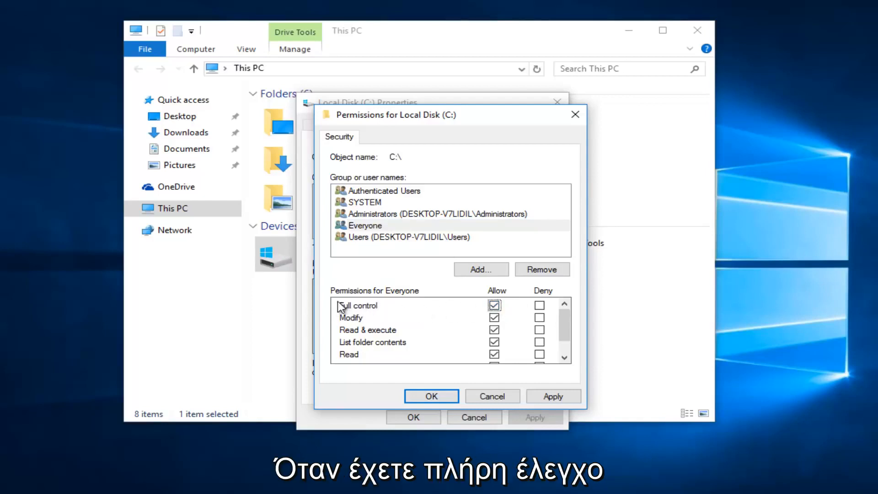
click(366, 224)
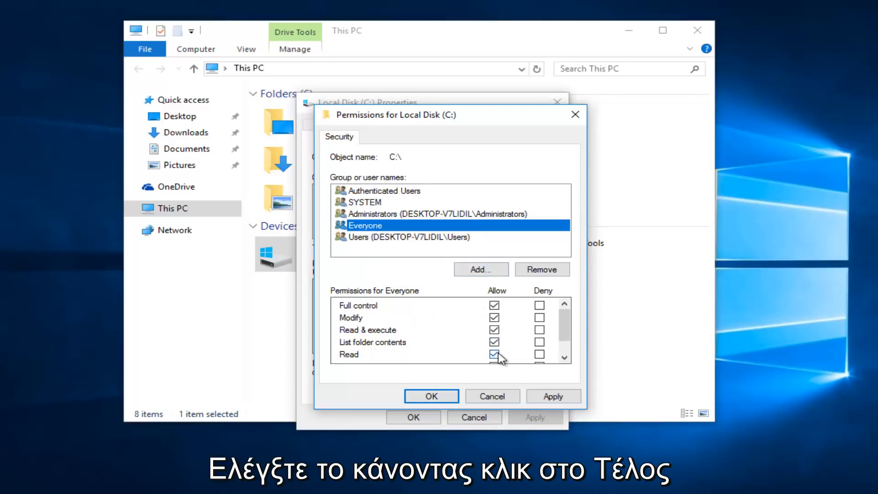
mouse_move(431, 308)
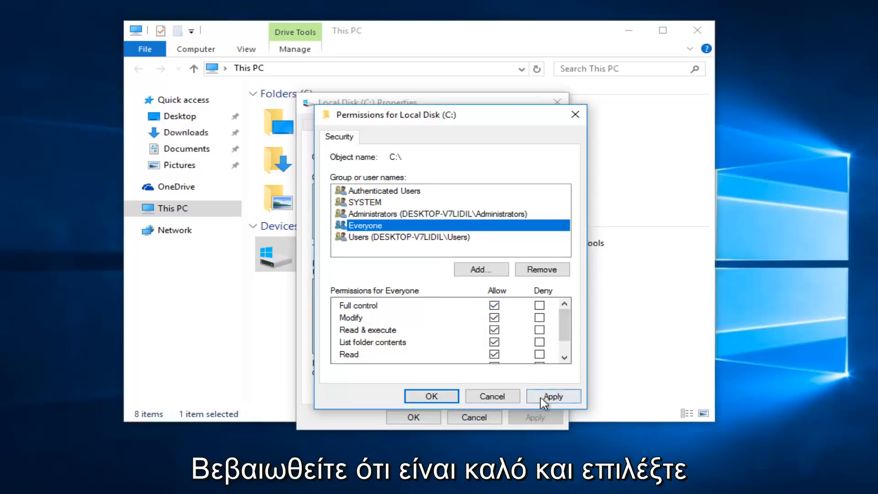
click(552, 396)
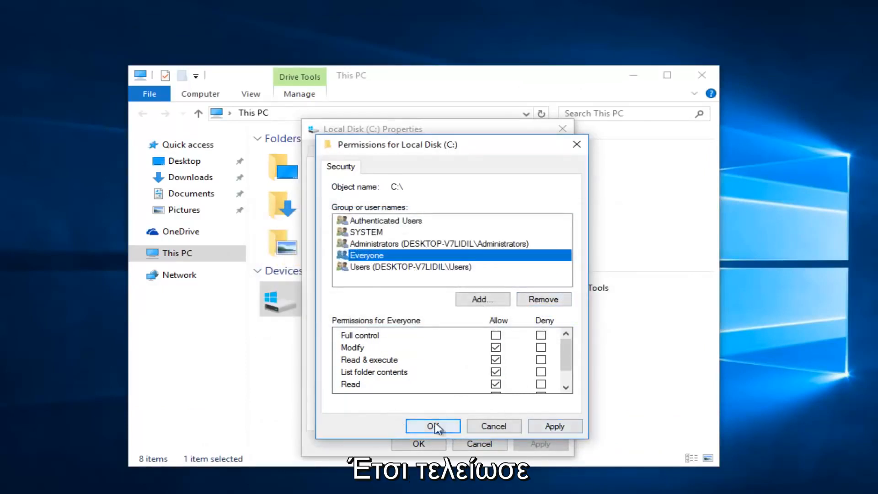
Close the permissions editor and Local Disk (C:) Properties, returning to This PC.
click(432, 426)
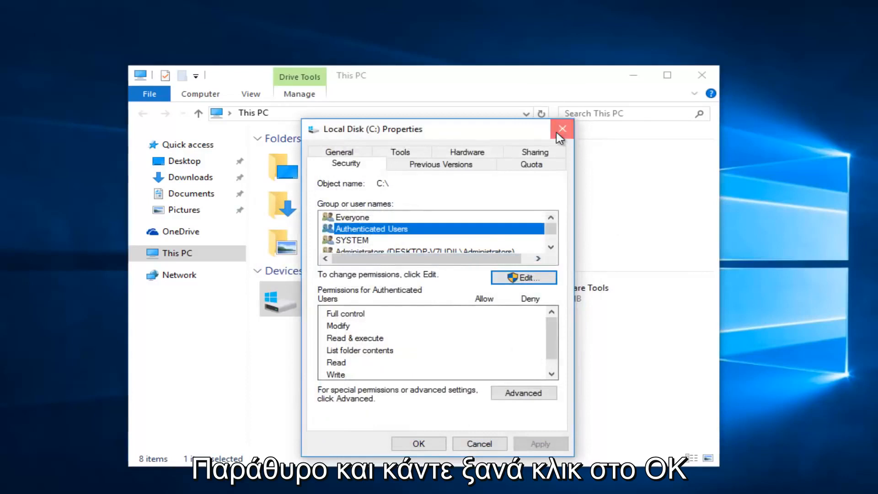
click(561, 129)
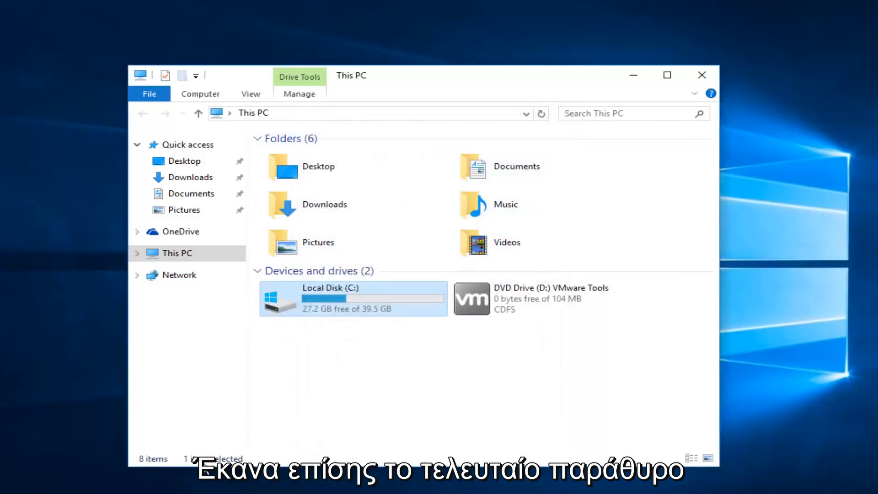
click(364, 363)
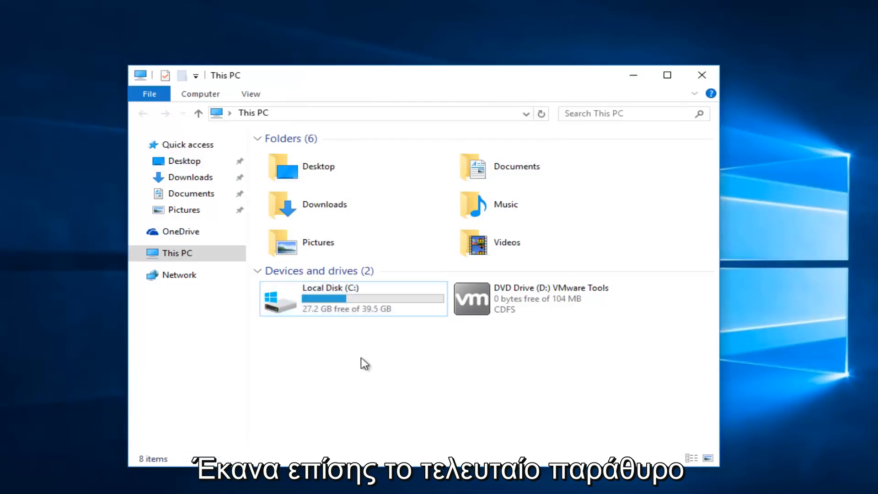
mouse_move(362, 309)
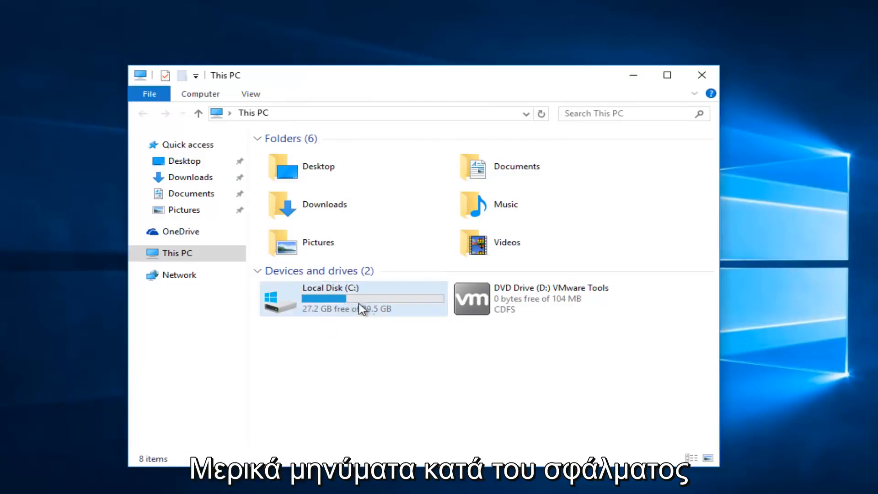
mouse_move(345, 299)
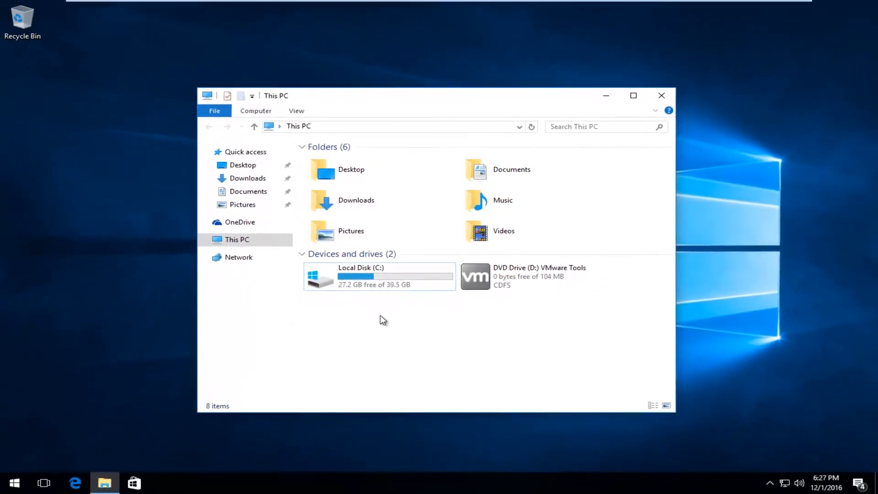
mouse_move(385, 327)
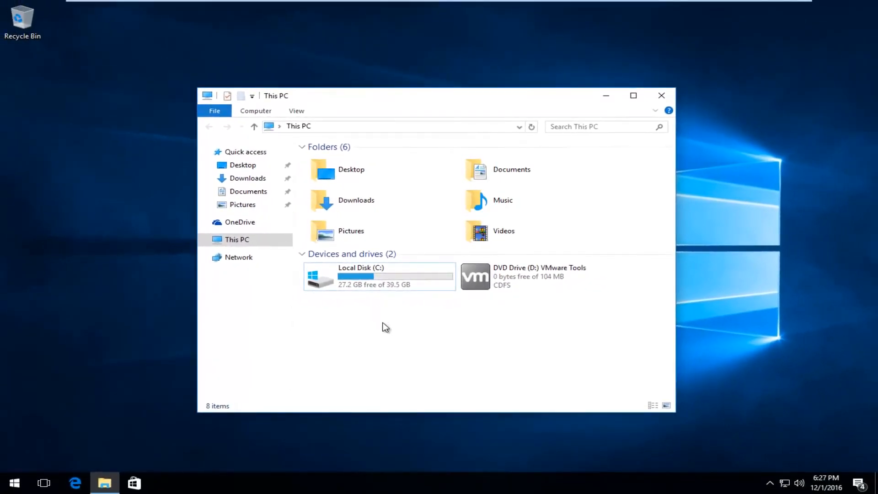